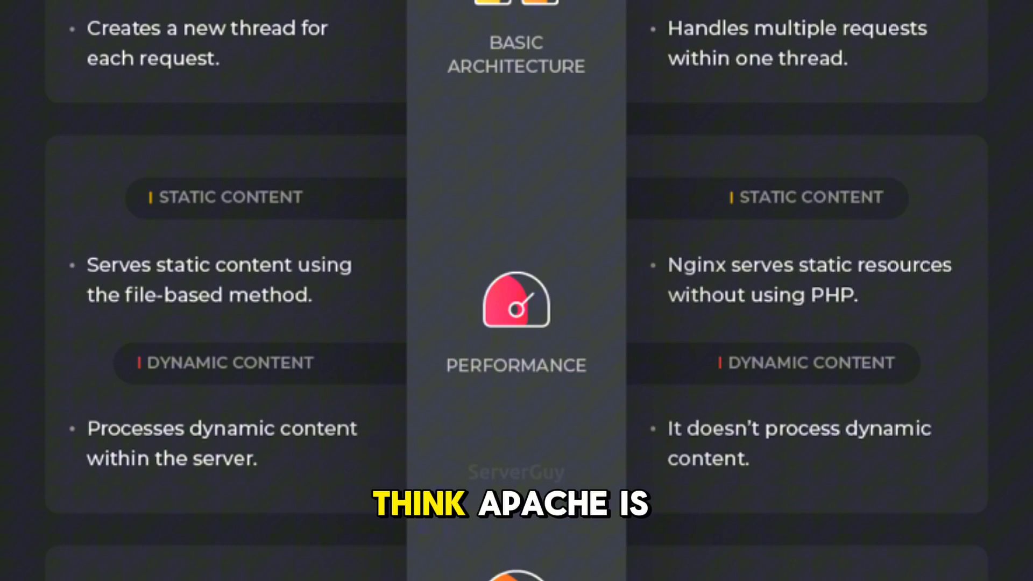
Refresh the package lists with apt update, scrolling through its output.
scroll(down, 3)
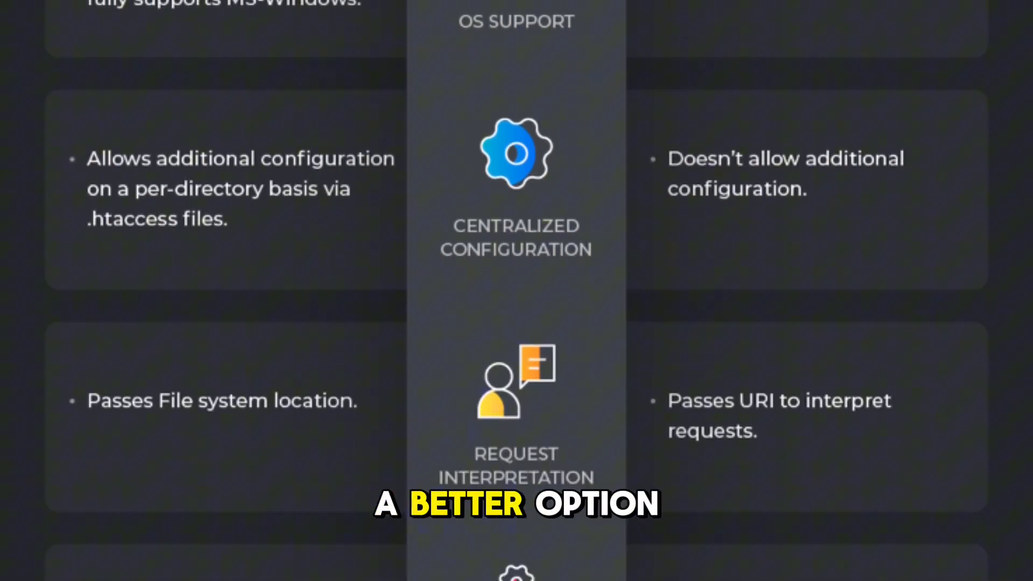
scroll(down, 3)
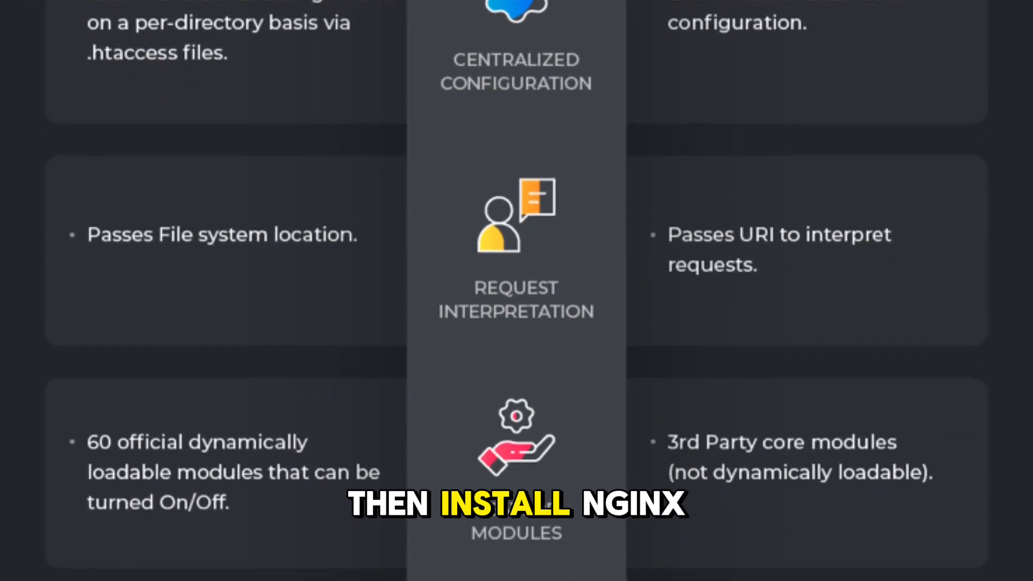
scroll(down, 3)
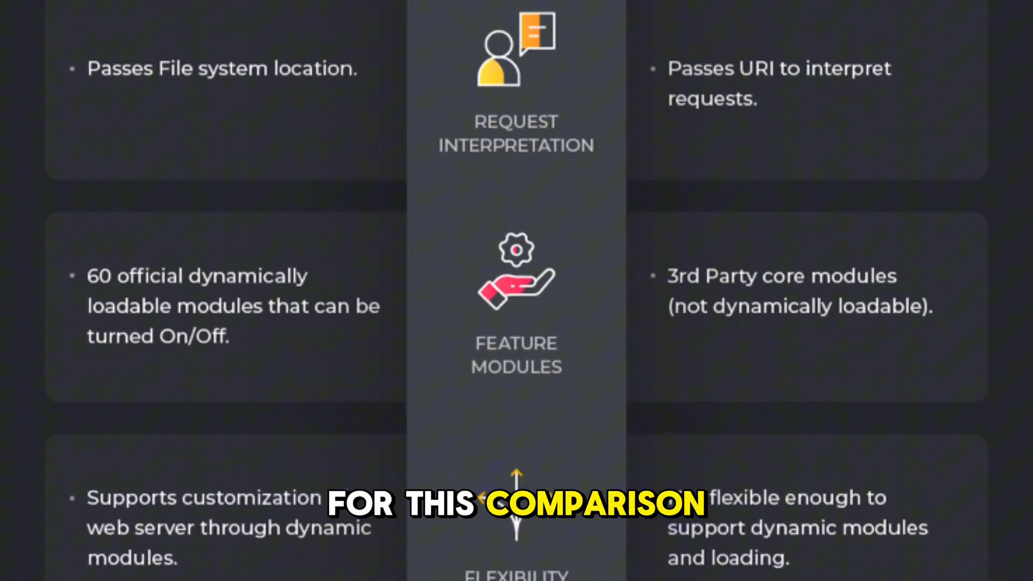
scroll(down, 3)
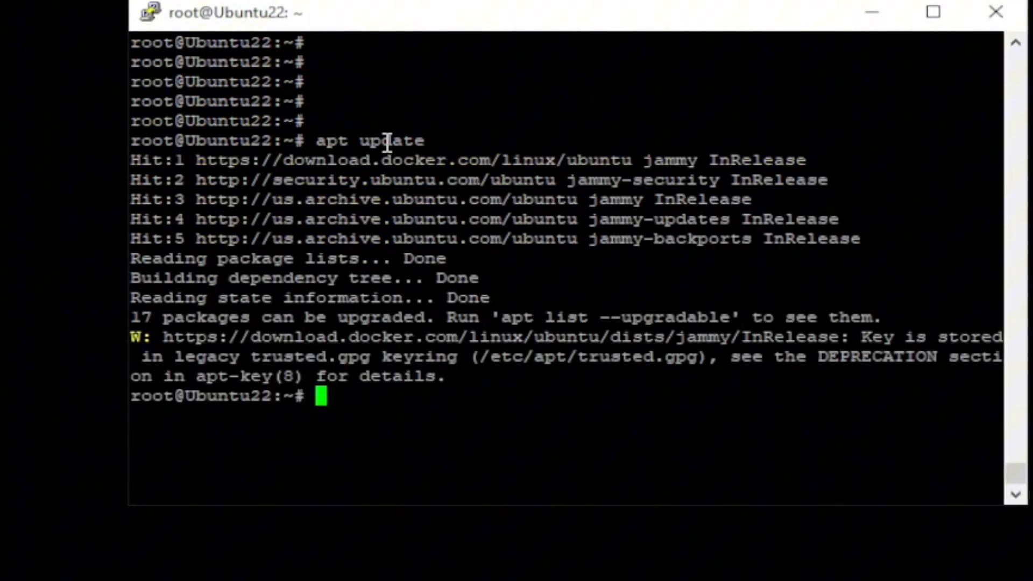
Install apache2 with apt install apache2, answering y to pull in its dependencies.
text(apt inst)
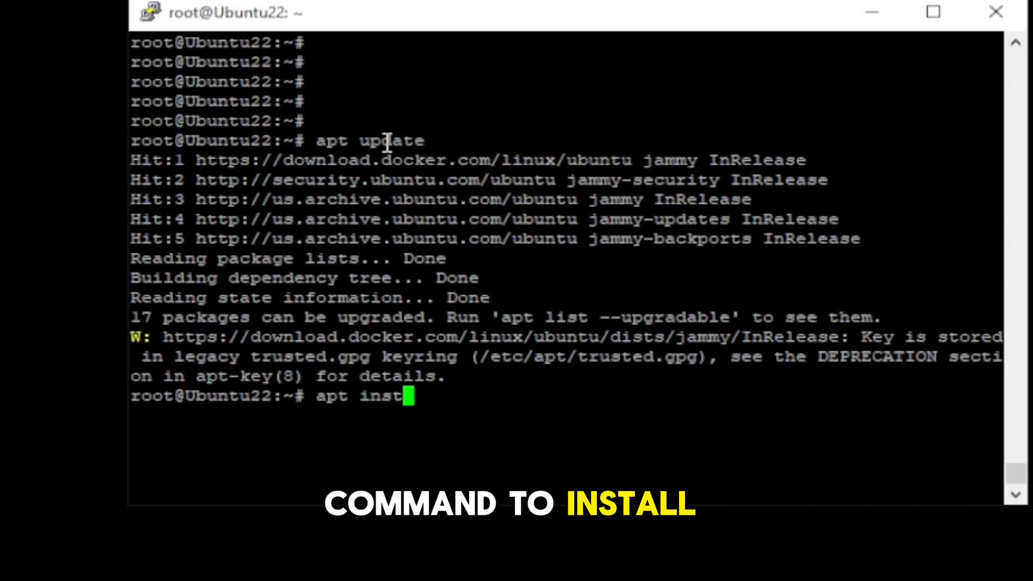
text(all apache2)
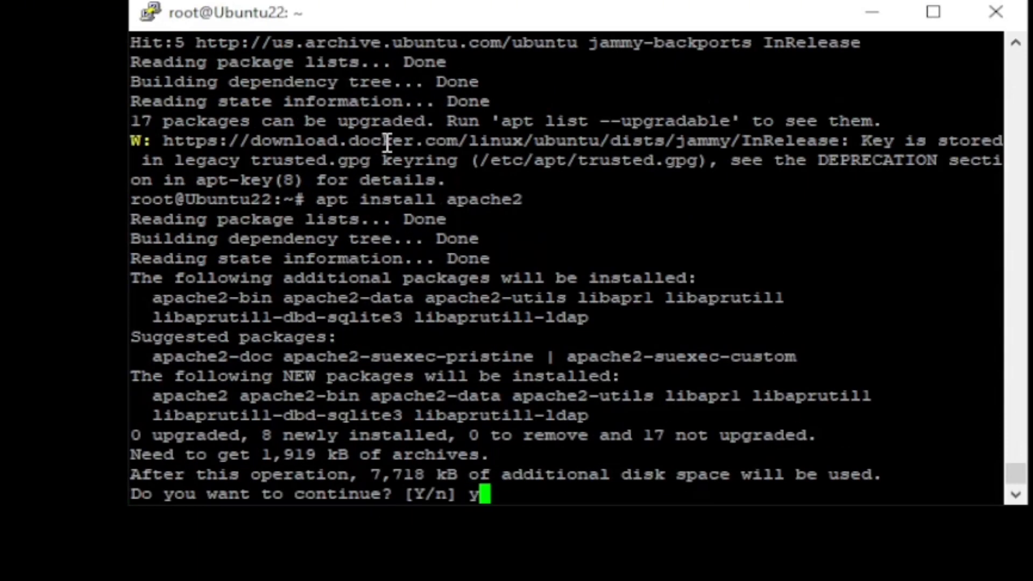
key(Return)
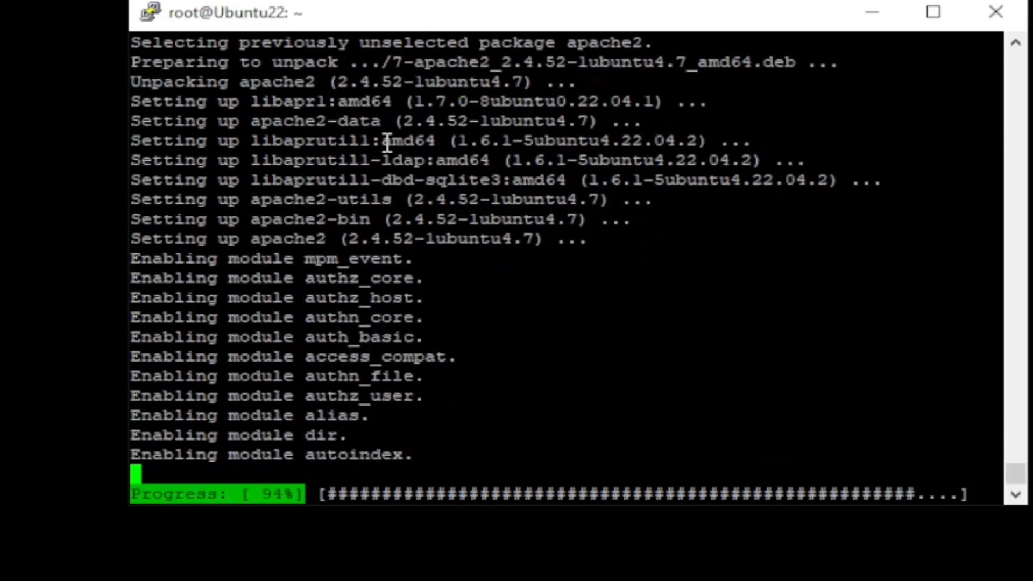
scroll(down, 3)
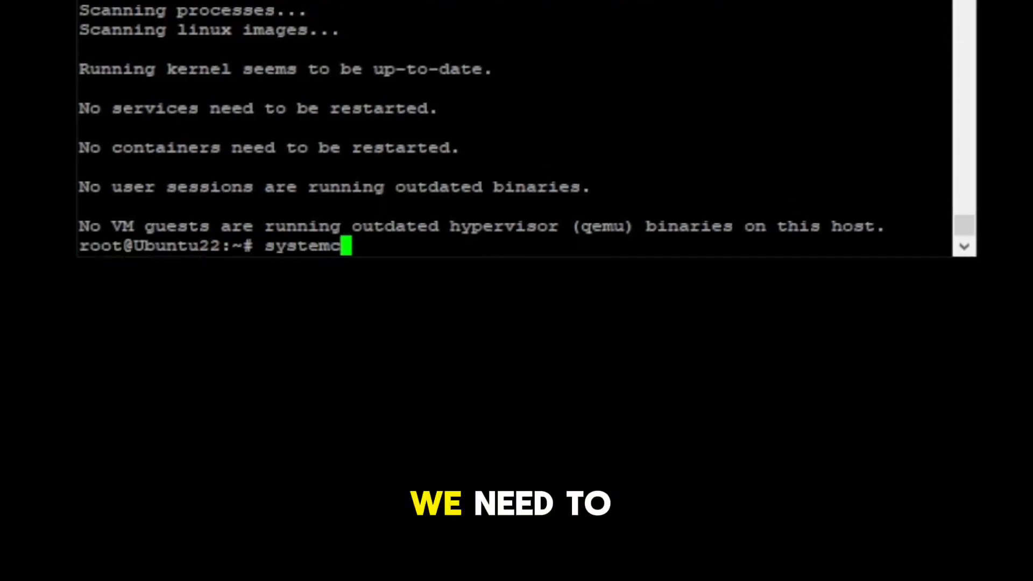
Start the web server with systemctl start apache2.
text(tl start ap)
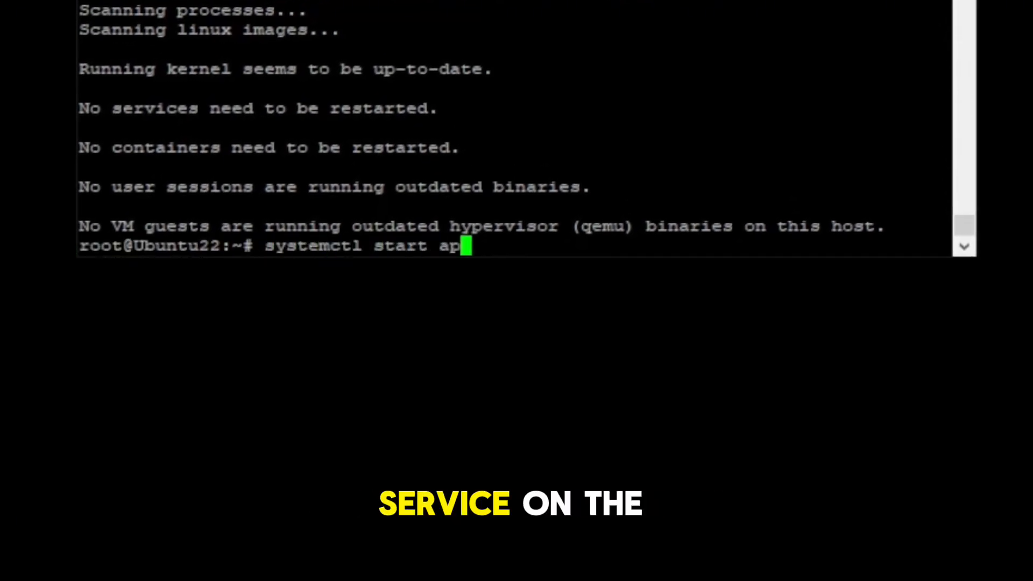
text(ch)
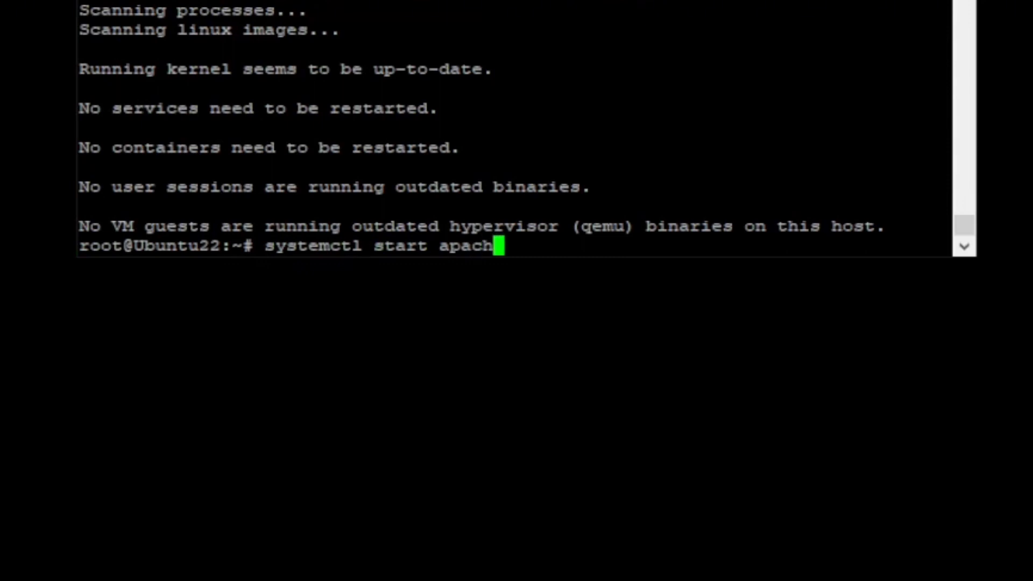
key(Return)
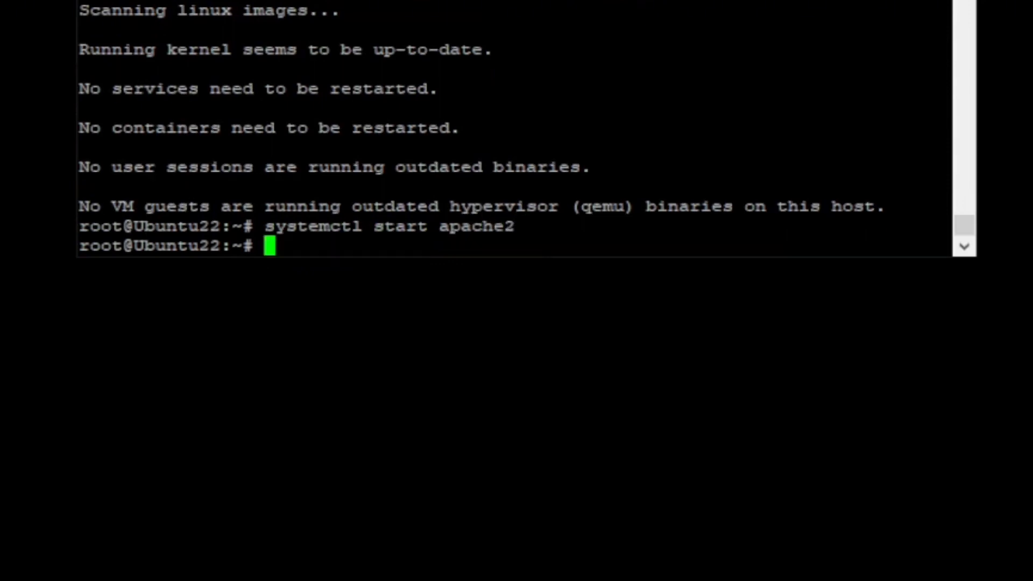
Run a second systemctl command for apache2, correcting the misspelled service name.
text(systemctl start a)
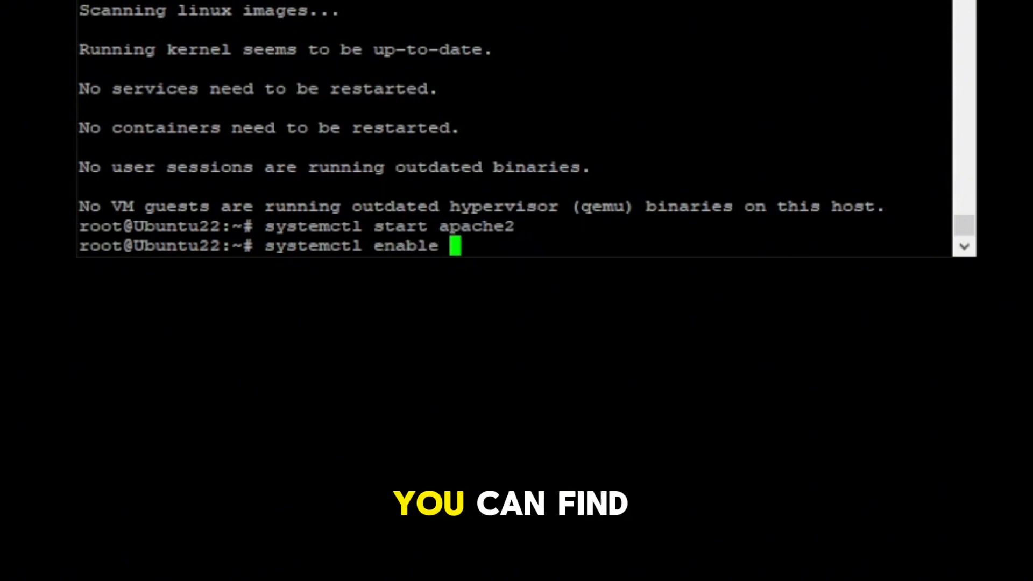
text(aparch2)
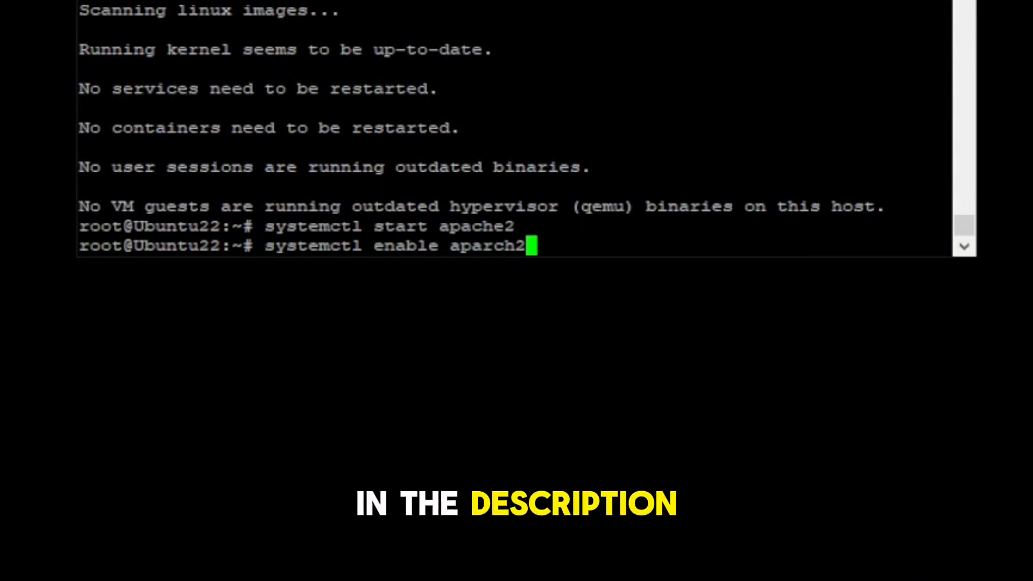
key(BackSpace)
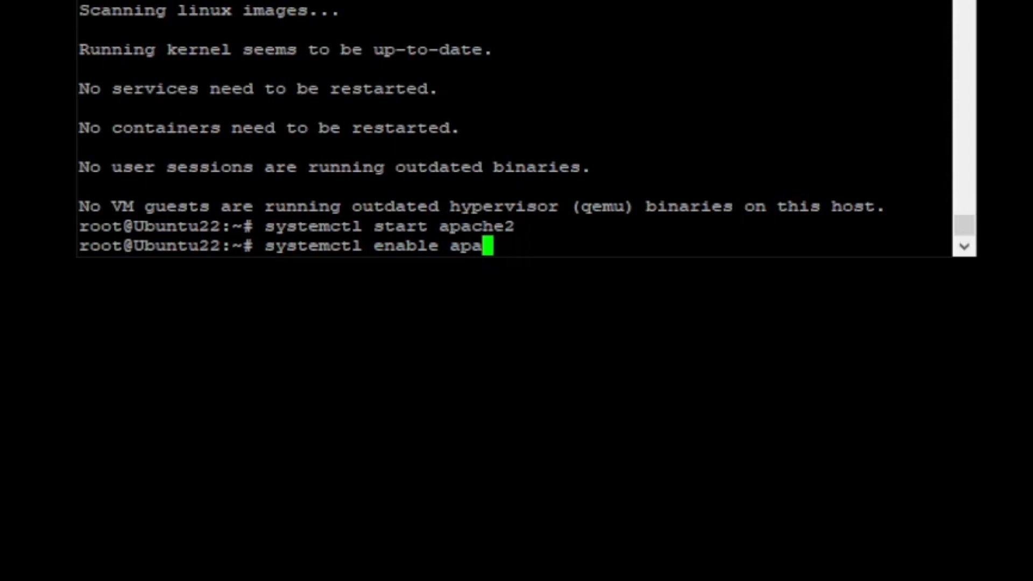
text(h3)
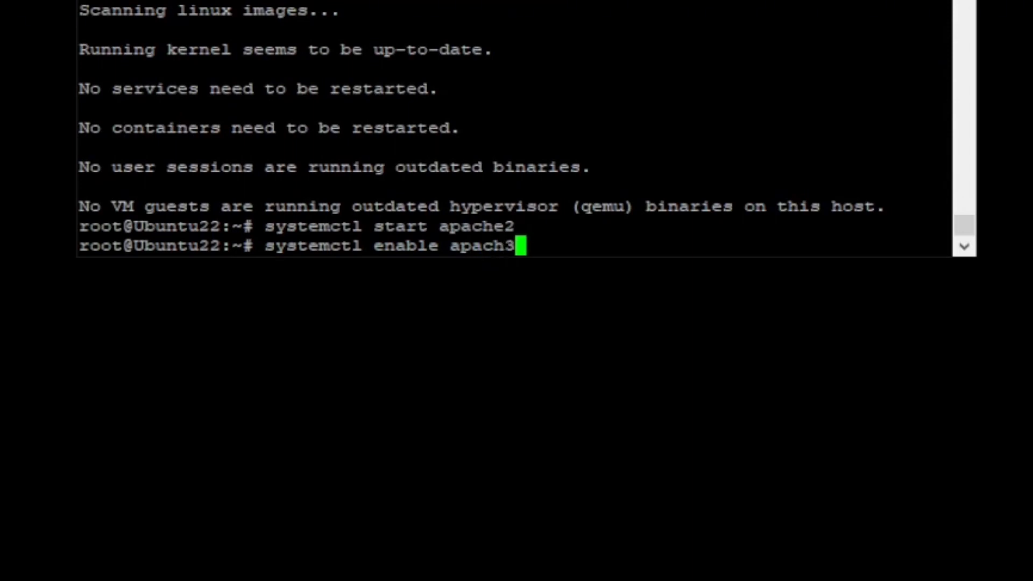
key(Return)
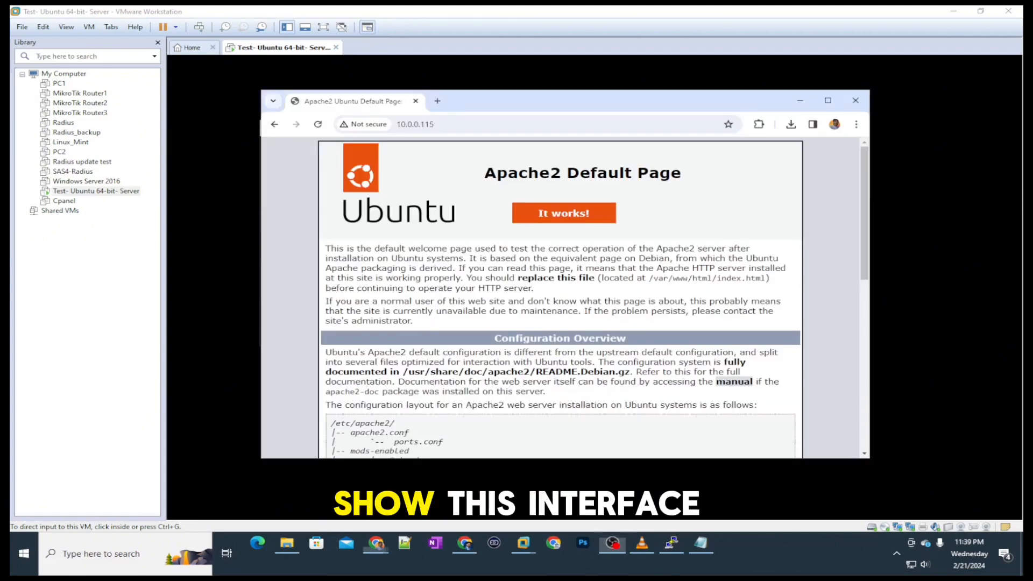
click(827, 100)
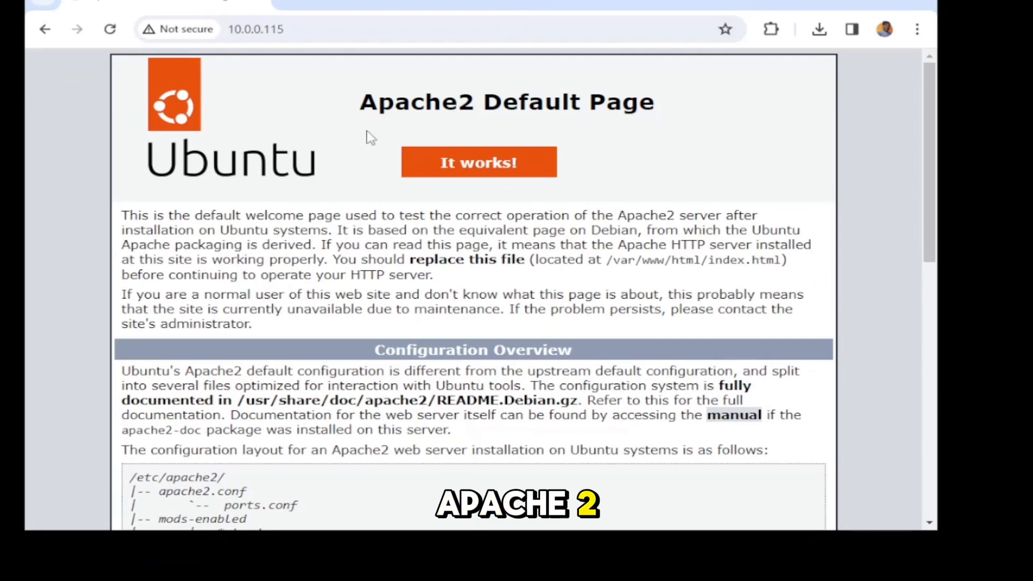
scroll(down, 3)
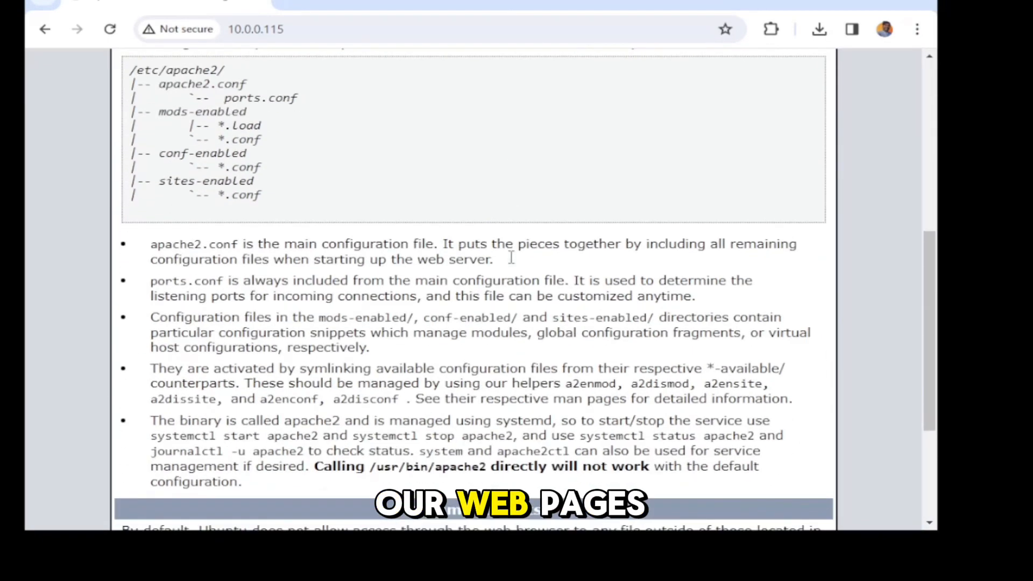
scroll(up, 3)
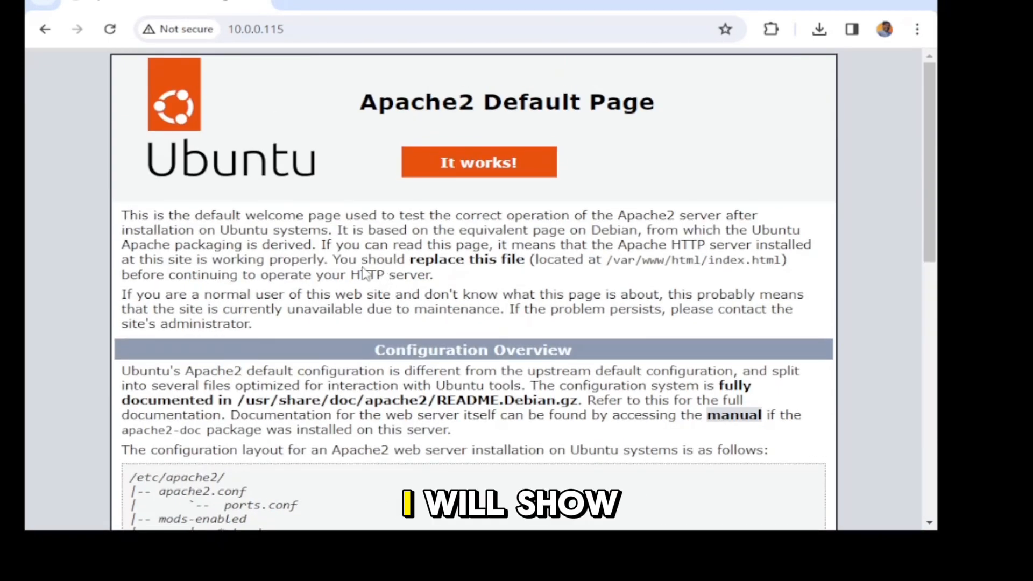
scroll(down, 3)
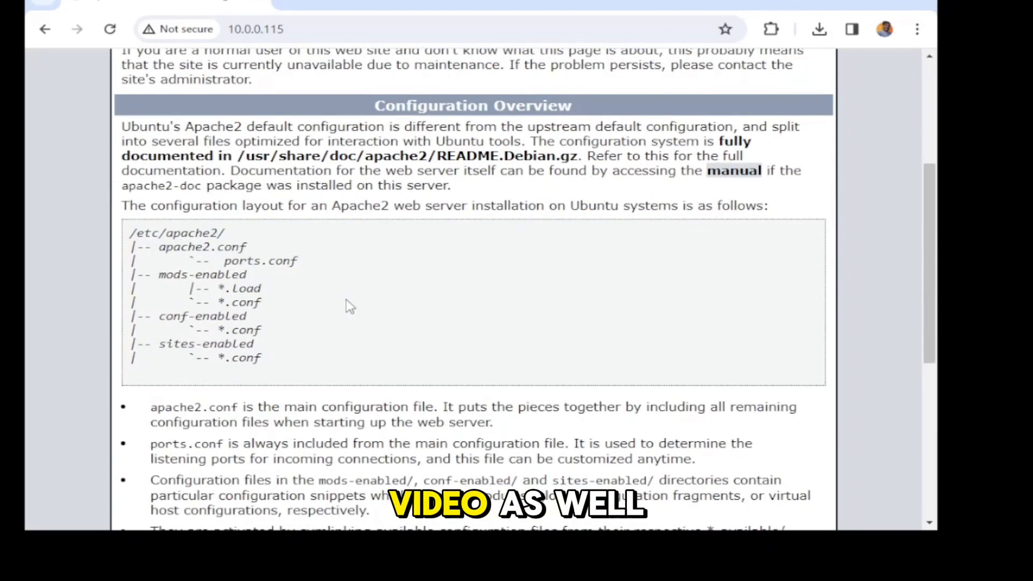
scroll(up, 3)
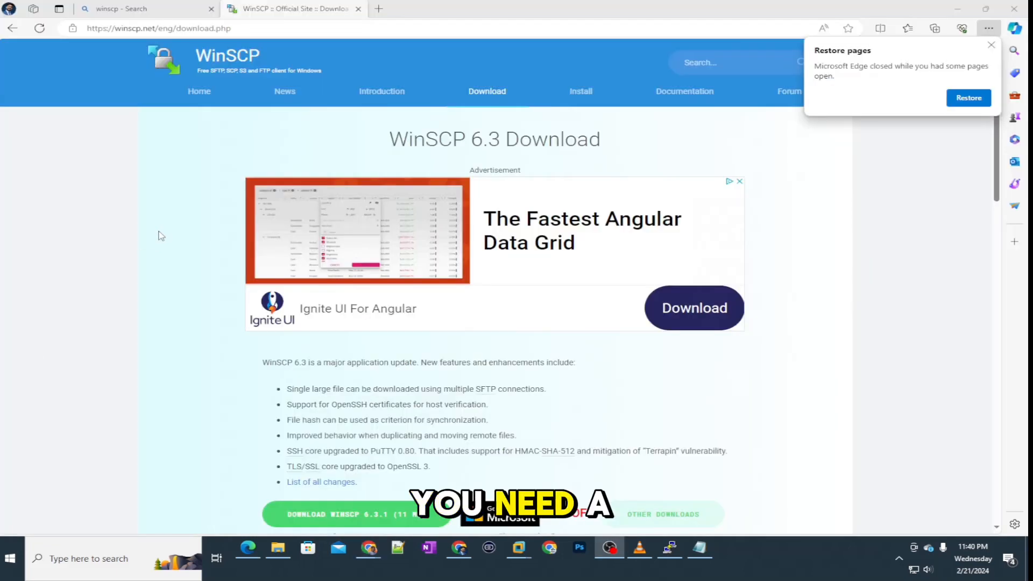
mouse_move(114, 280)
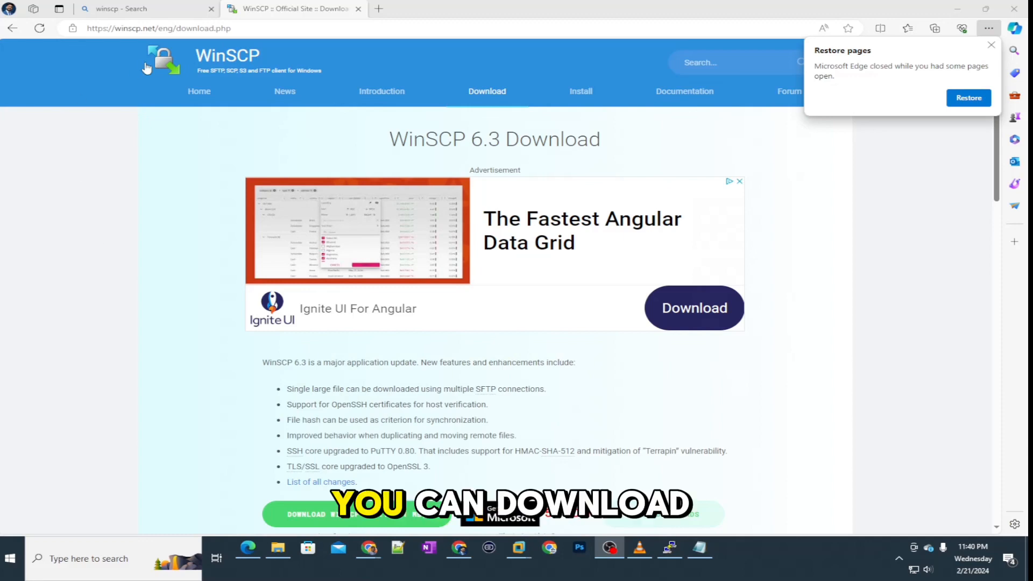
Install WinSCP 6.3.1 with the typical setup, accepting the license and declining the PuTTY session import.
scroll(down, 3)
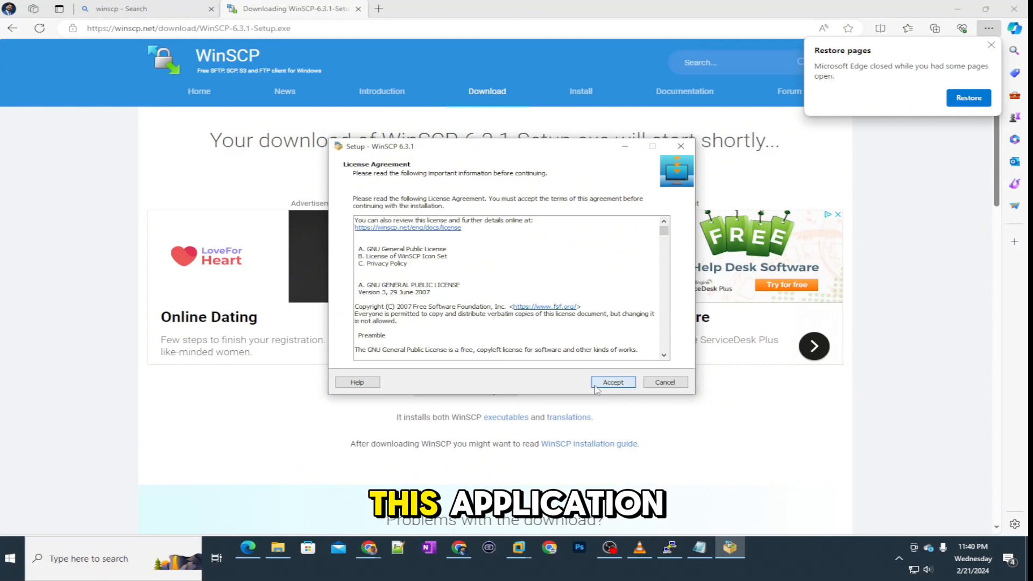
click(612, 382)
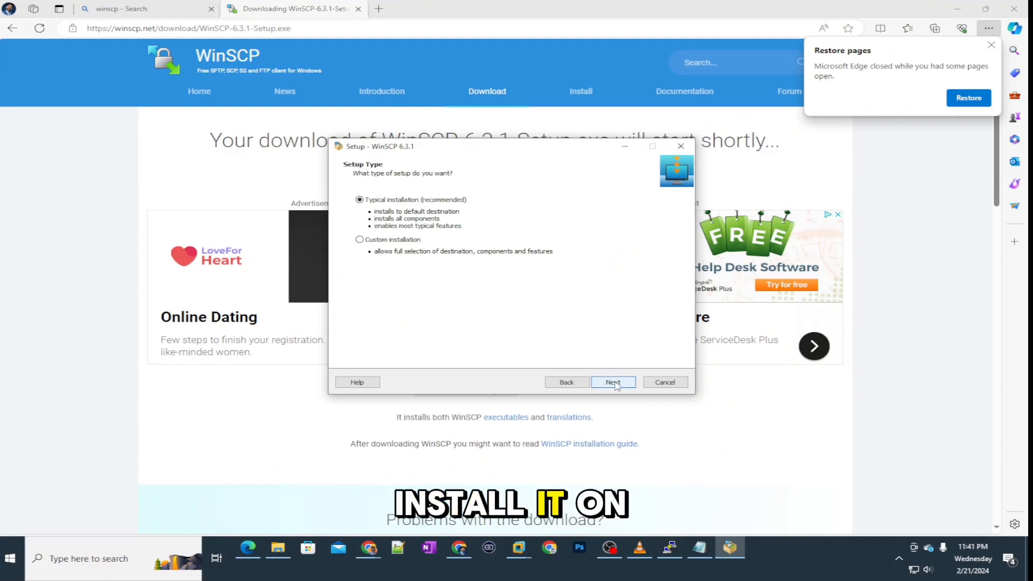
click(613, 382)
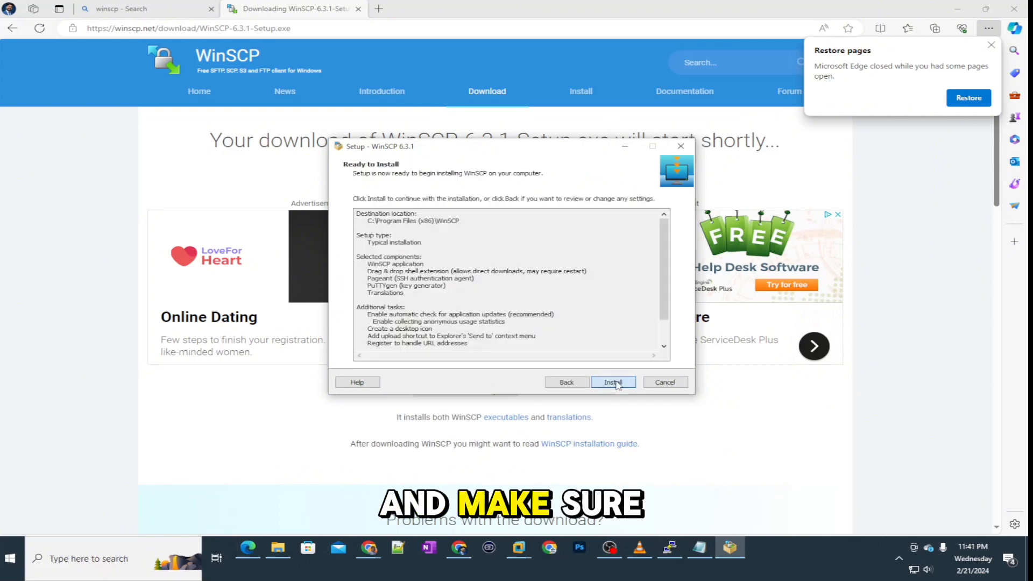
click(613, 382)
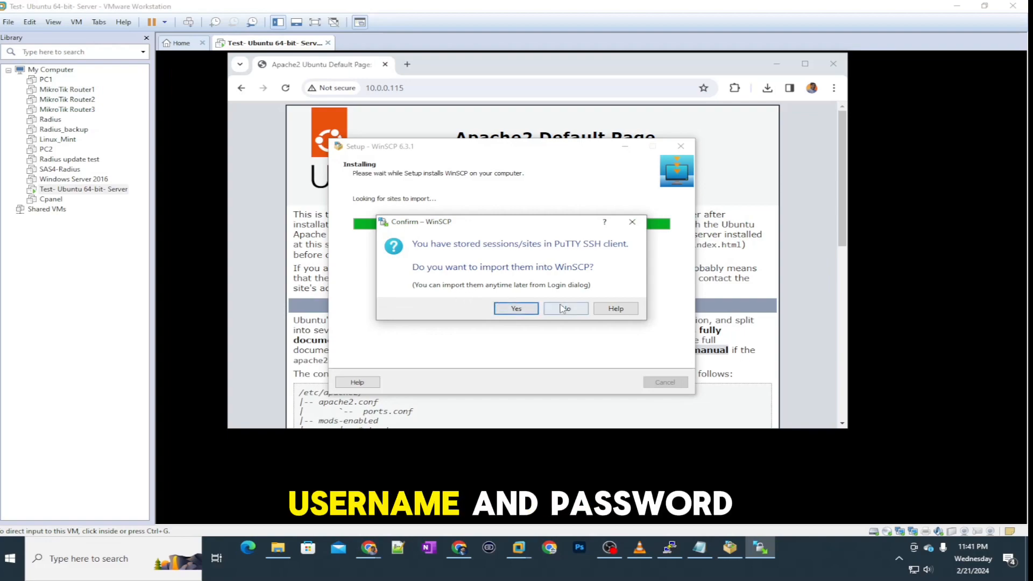
click(564, 309)
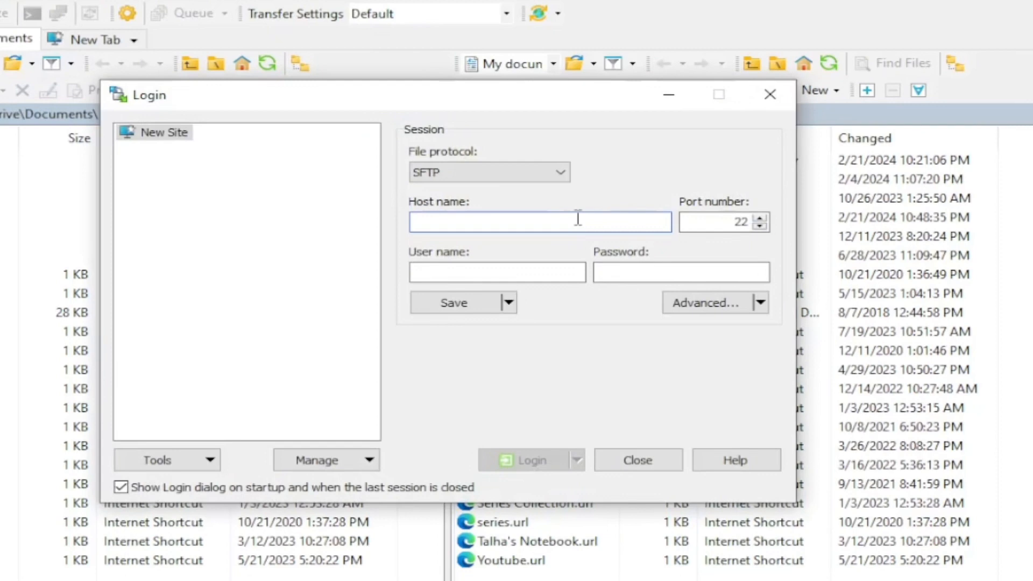
Log in over SFTP to 10.0.0.115 as root with its password, accepting the server's host key.
text(10.0.0.115)
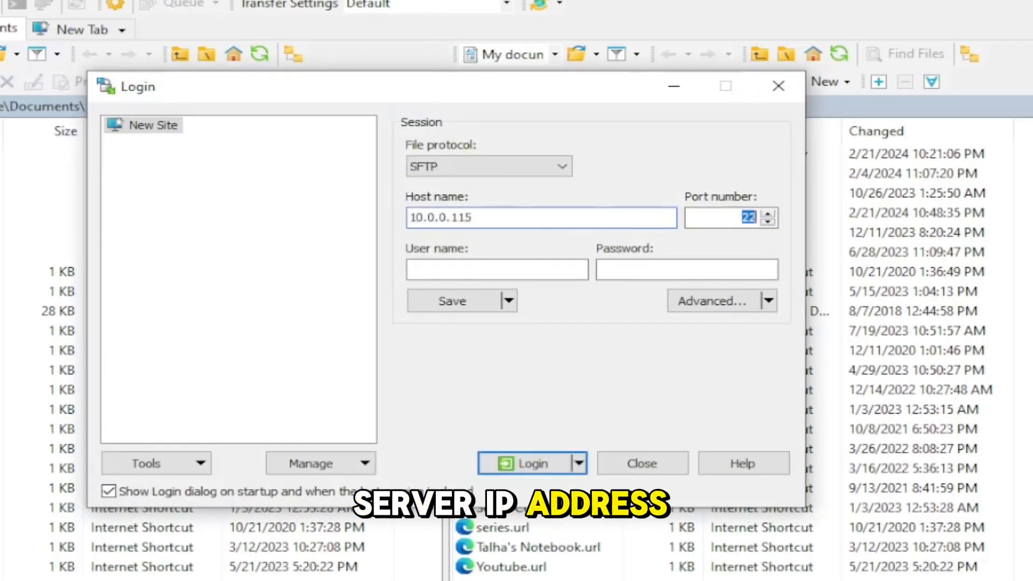
click(496, 269)
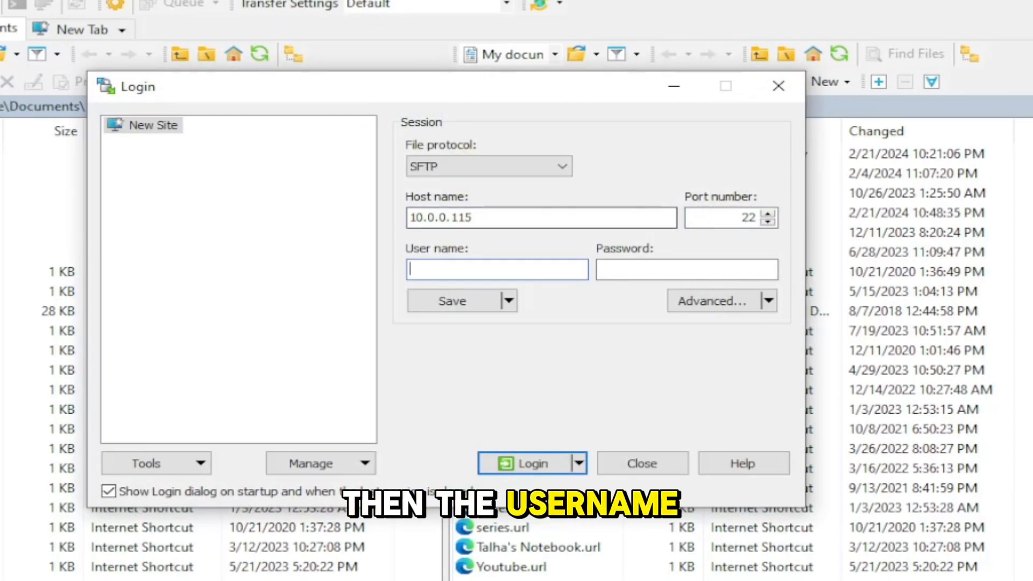
text(root)
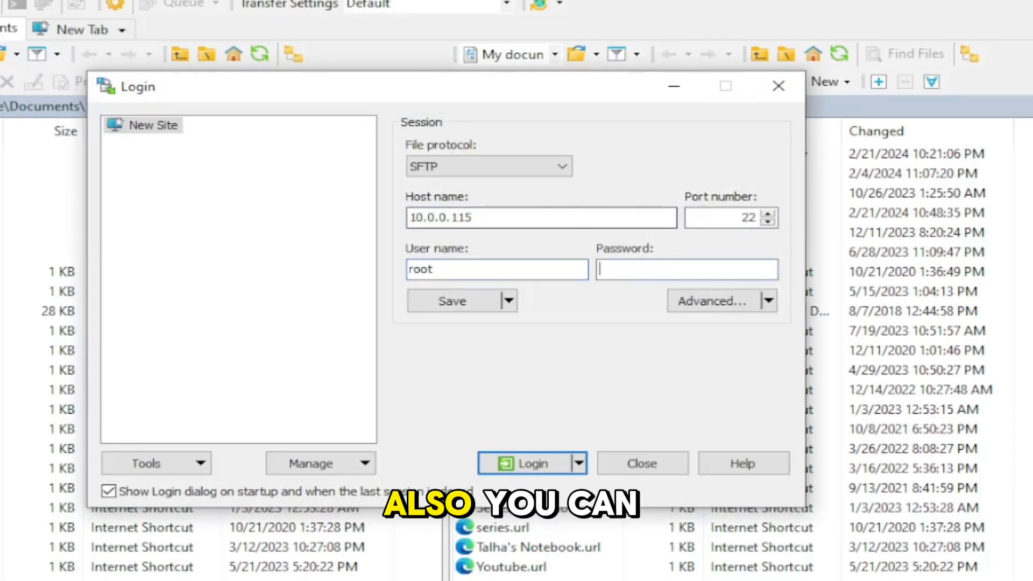
text(password)
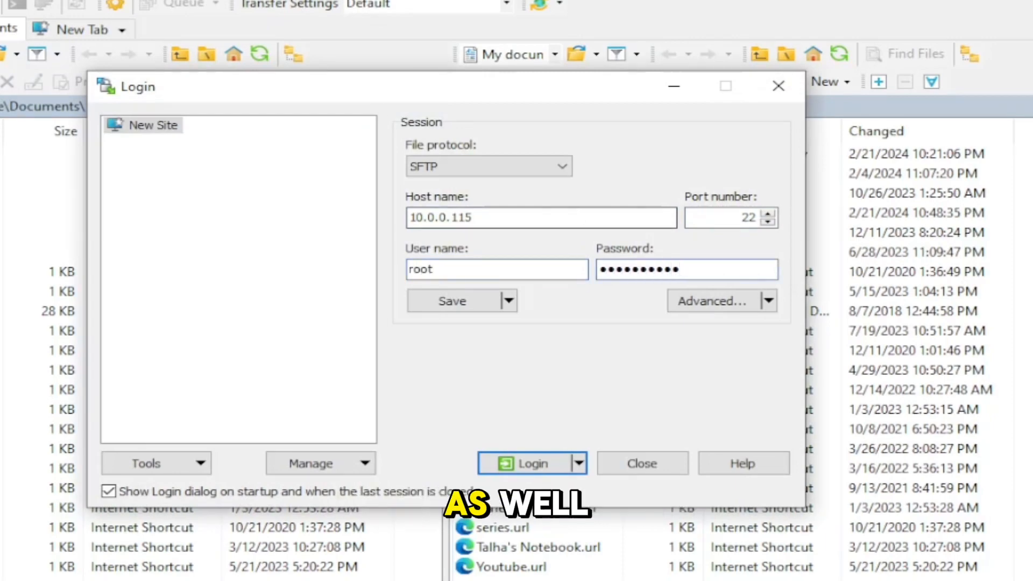
click(531, 463)
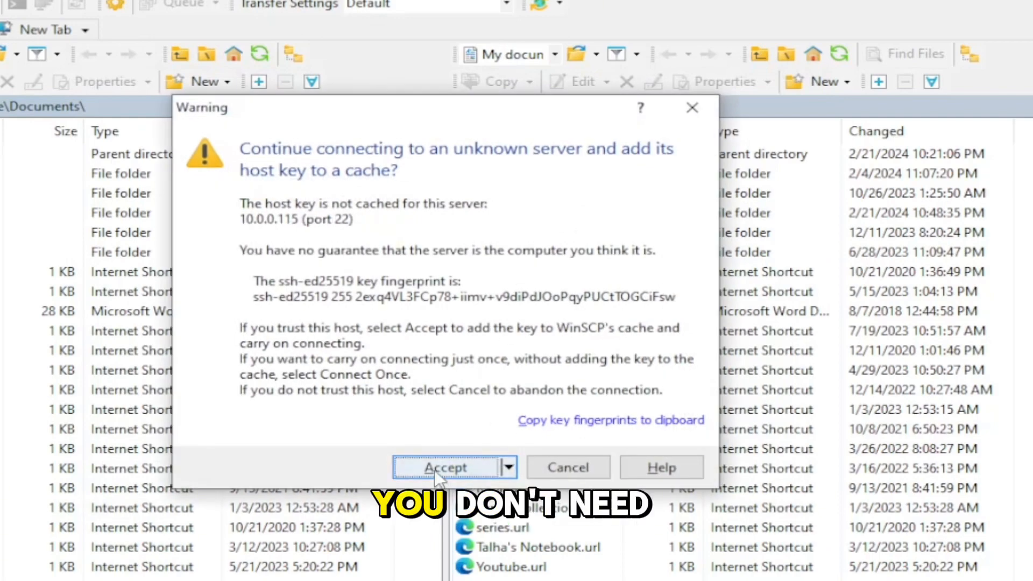
click(445, 467)
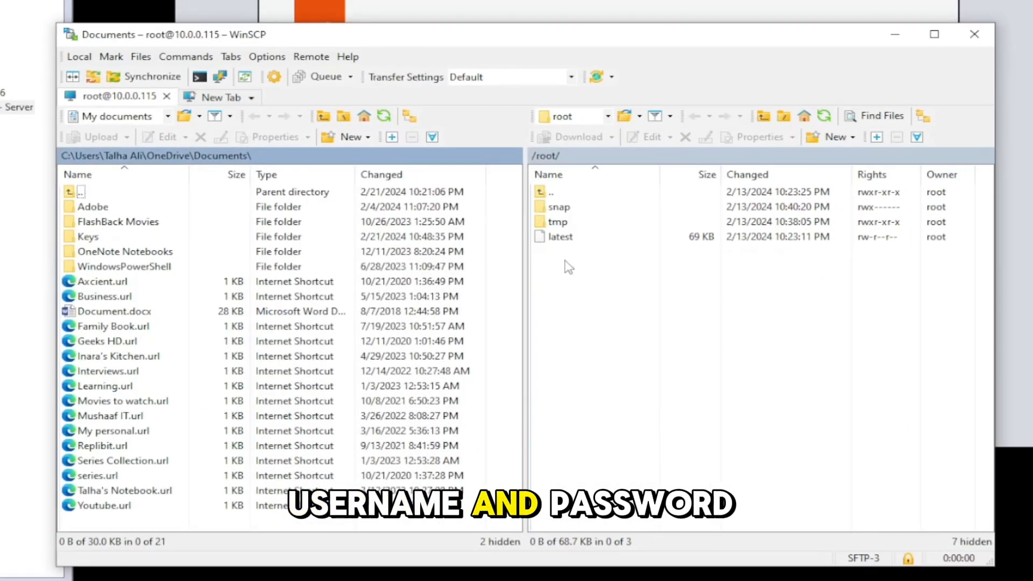
Browse the remote panel from /root up to the top level and down into /var/www/html.
click(546, 191)
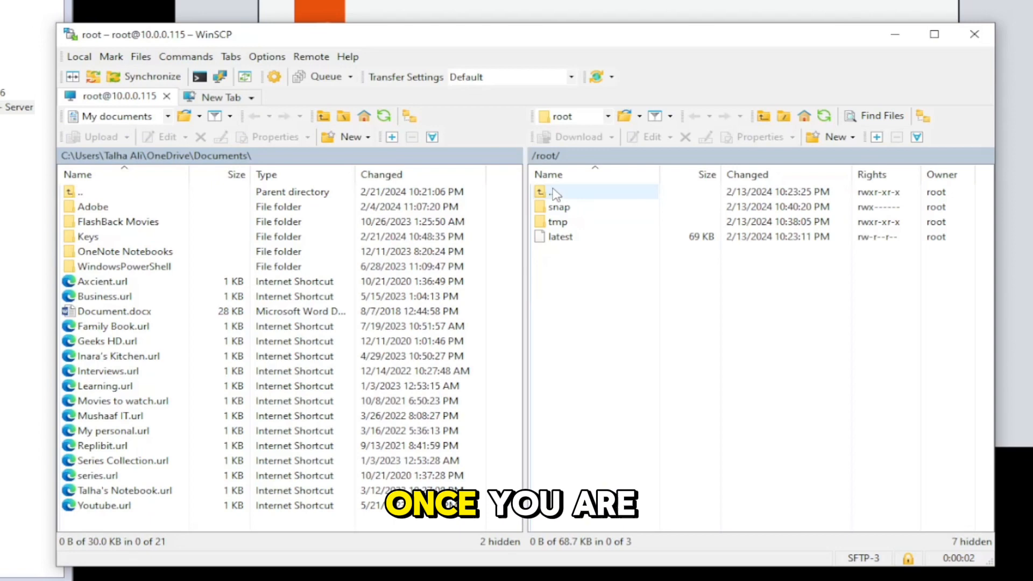
double_click(556, 191)
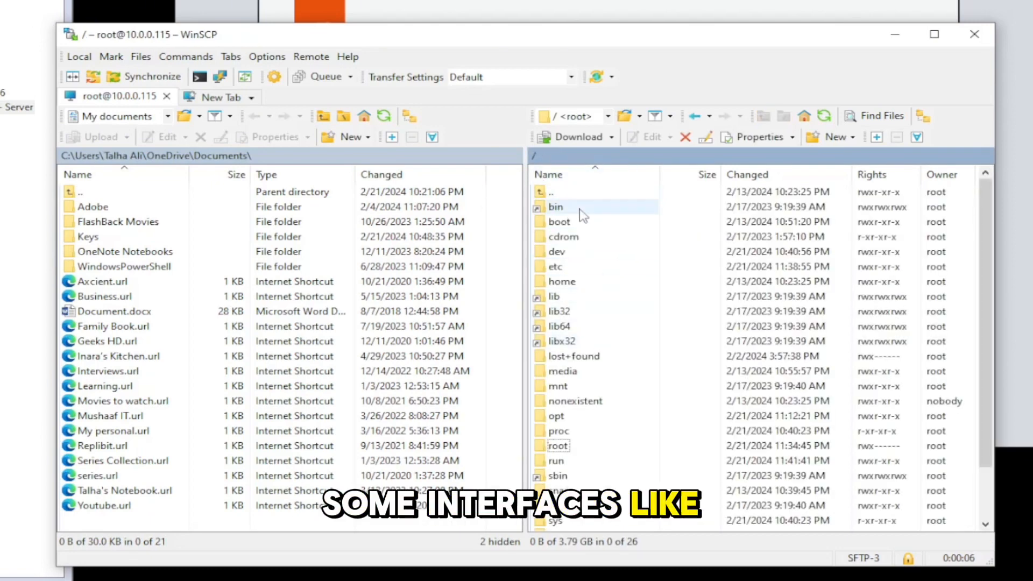
scroll(down, 3)
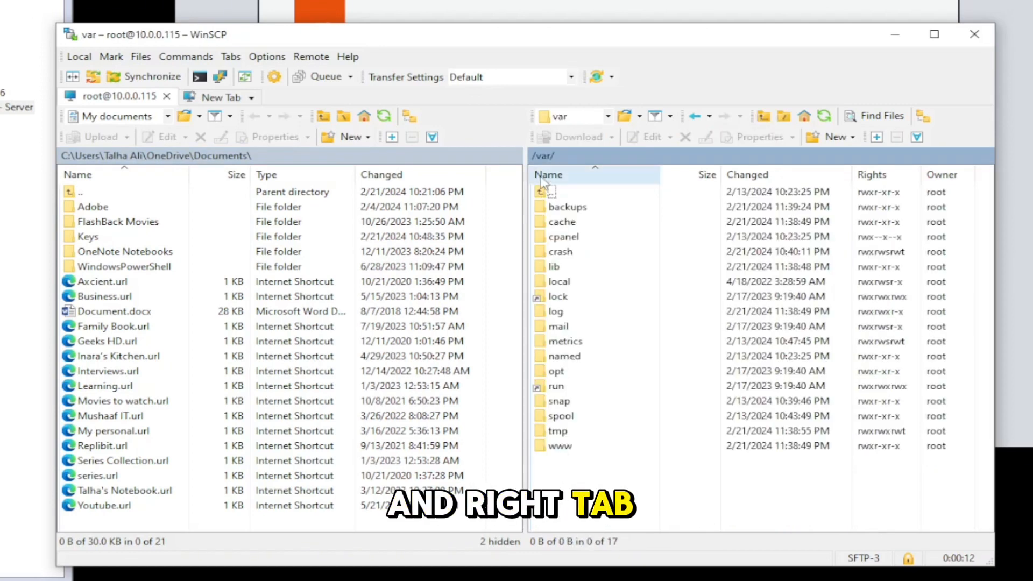
double_click(557, 446)
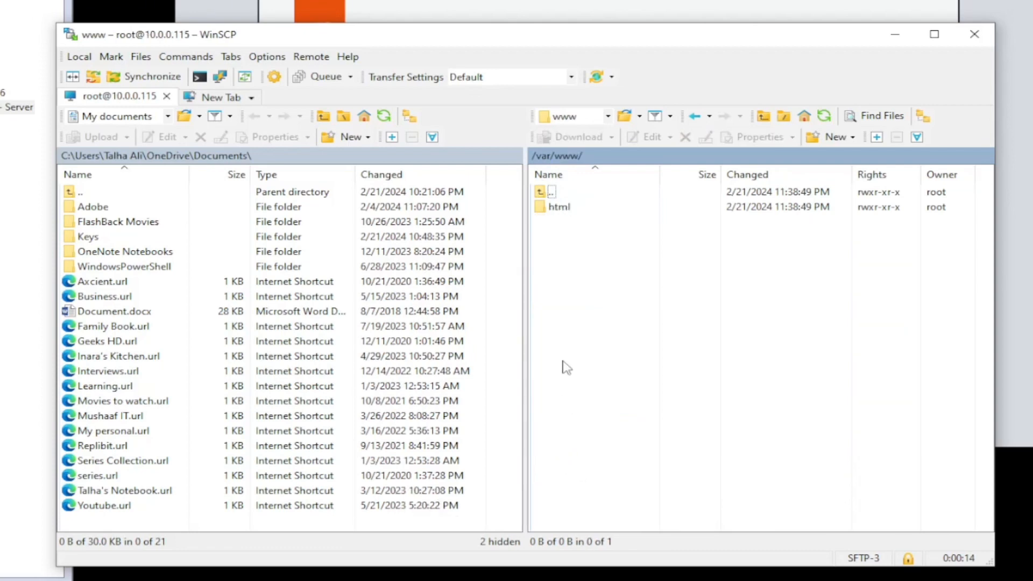
double_click(559, 206)
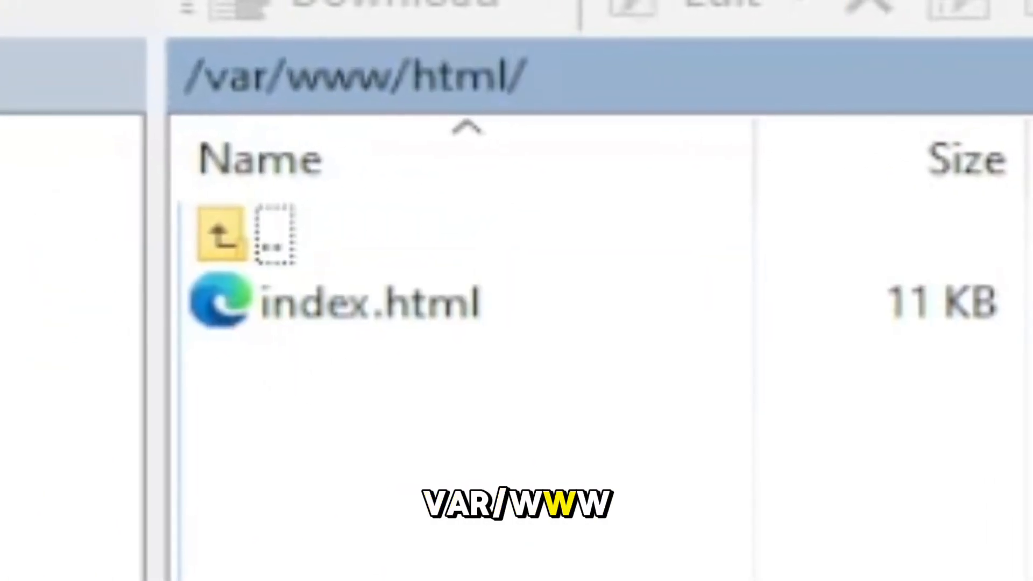
Select and open the server's existing index.html in the html folder.
click(370, 297)
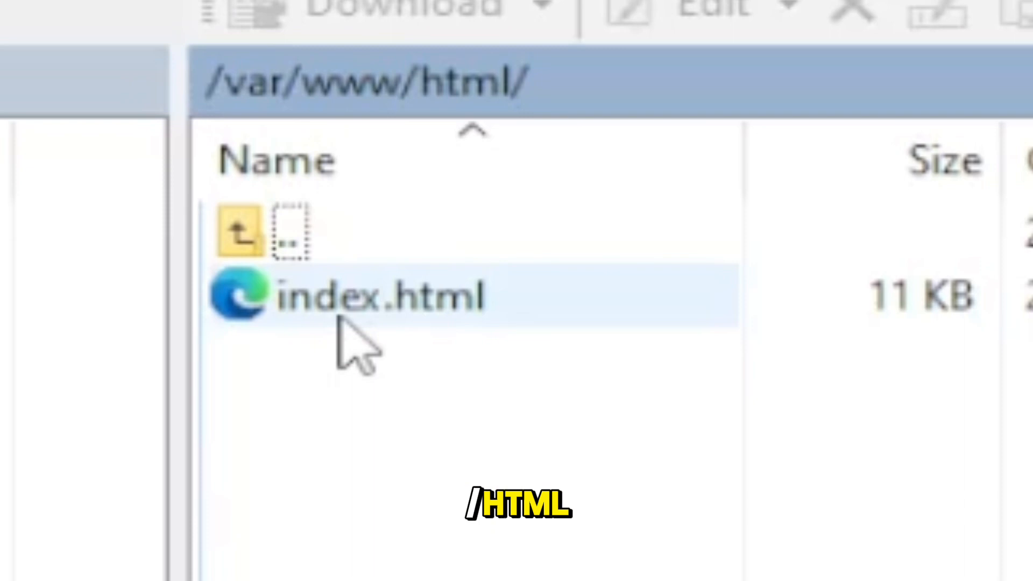
double_click(389, 294)
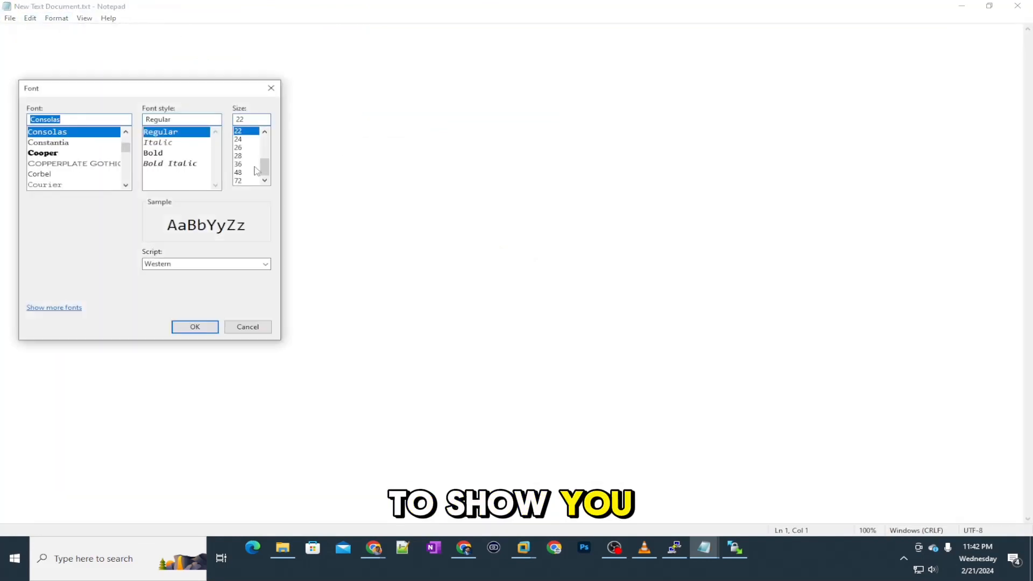
Confirm the Consolas font and type a font tag with size=7 color=blue reading 'Welcome to my page'.
click(194, 326)
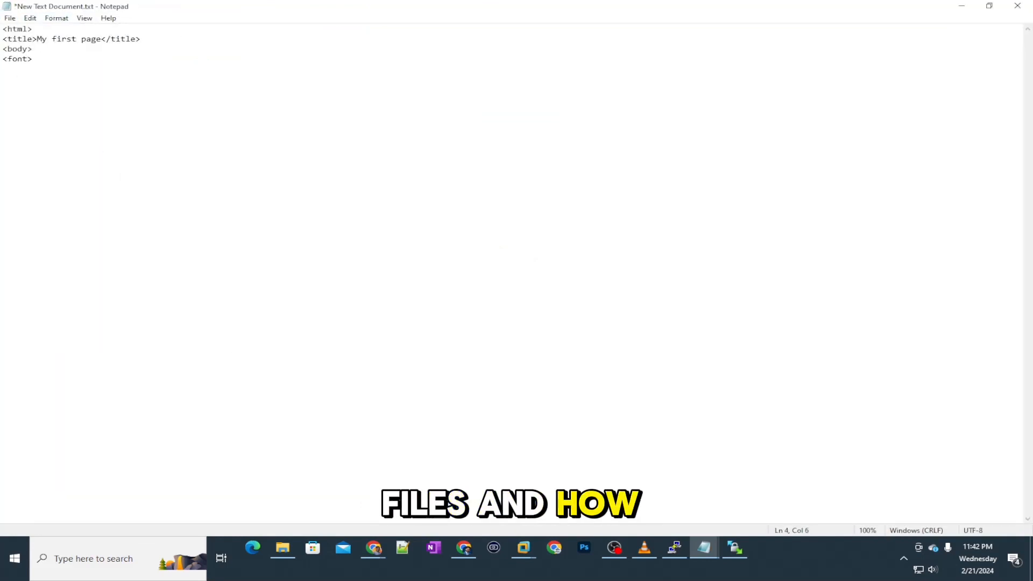
text(size=7 color=blue>Welcome to my page)
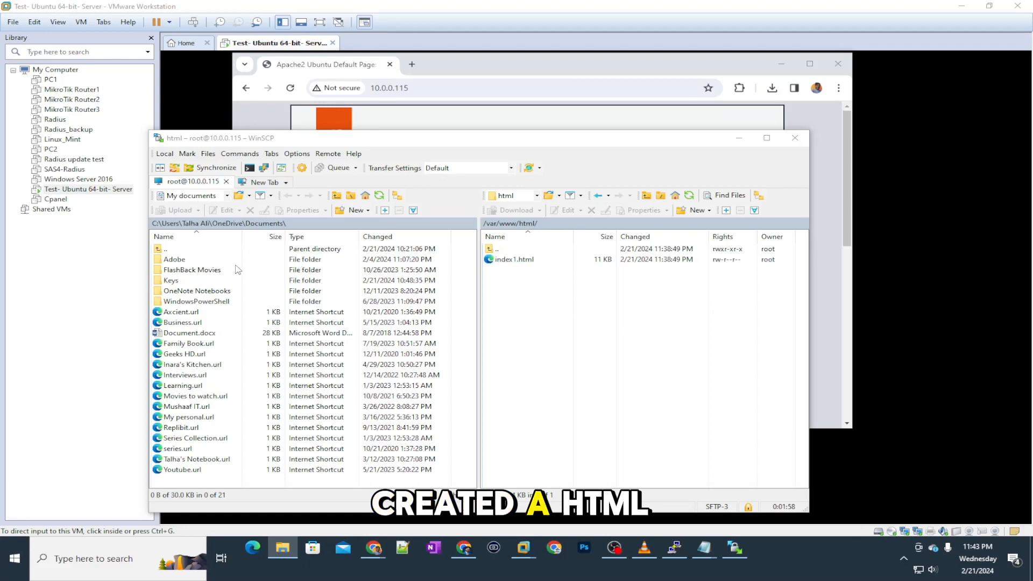
Switch the local panel to the C drive and open the Downloads folder.
click(224, 195)
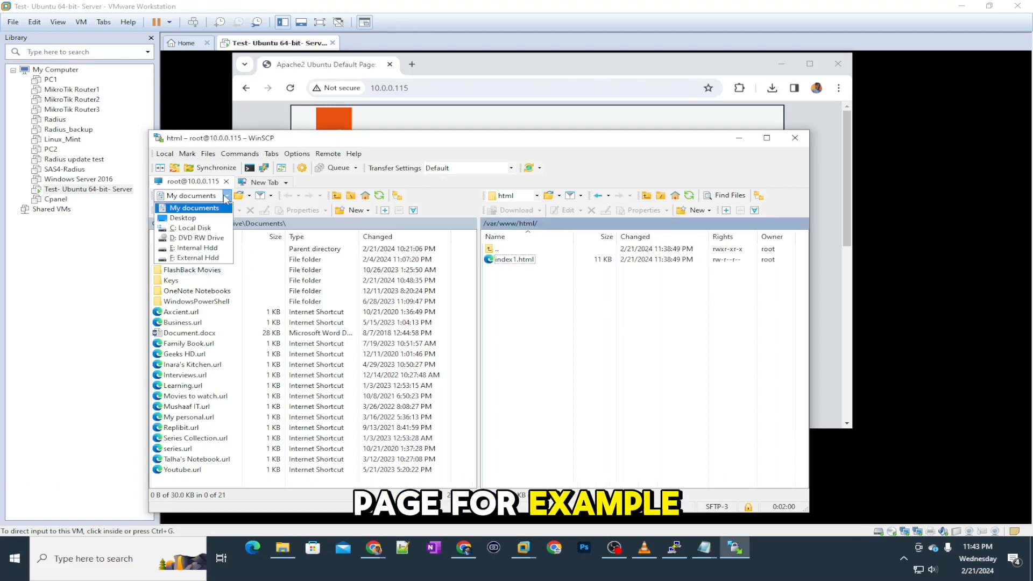
click(194, 208)
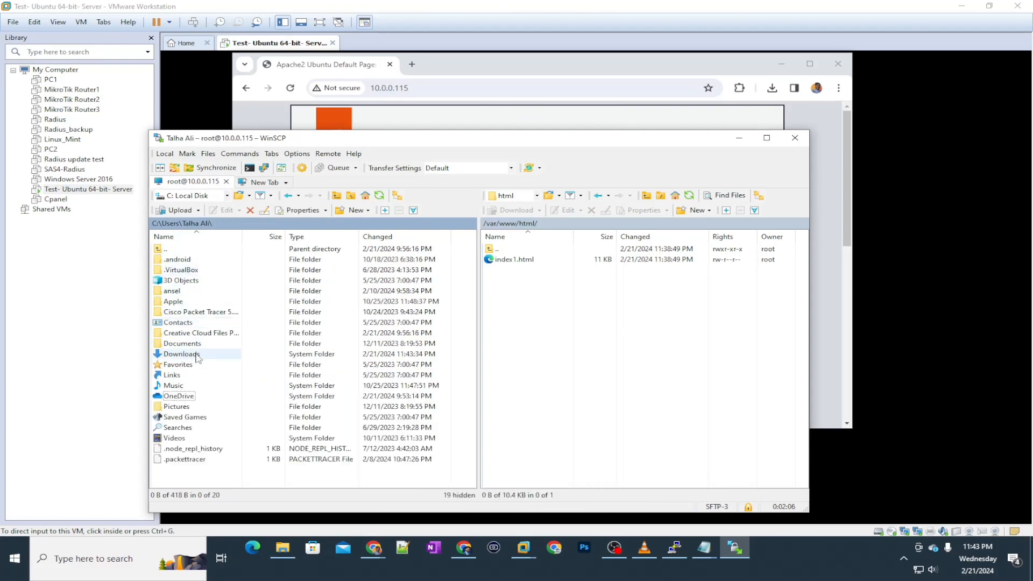
double_click(180, 354)
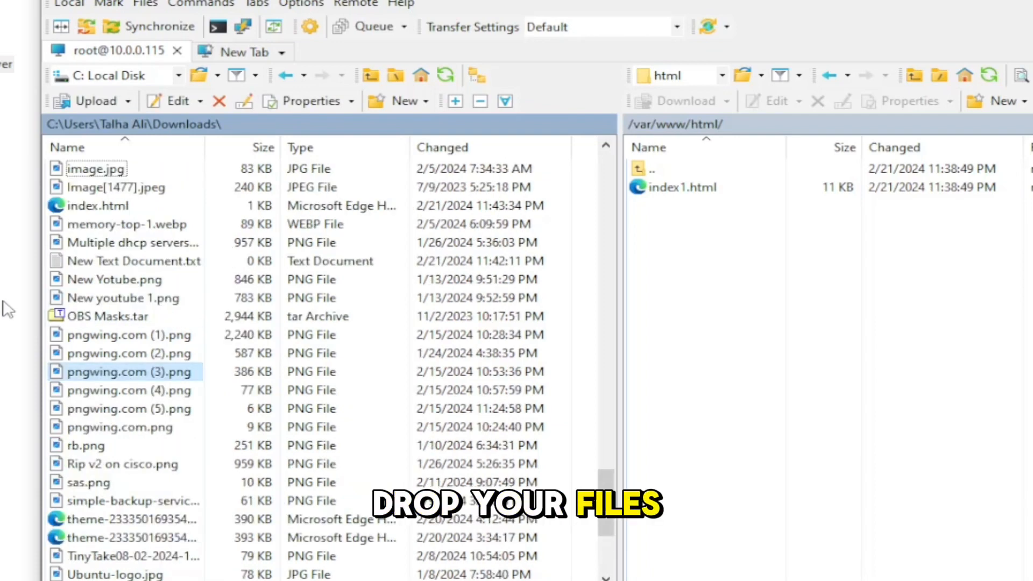
Upload the local index.html into /var/www/html, confirming the transfer.
click(97, 206)
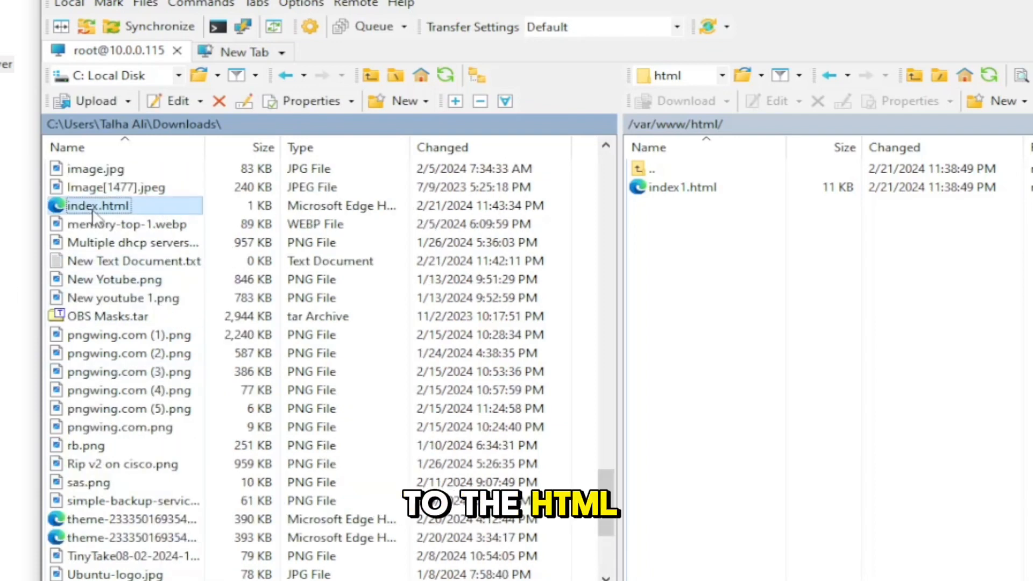
click(92, 100)
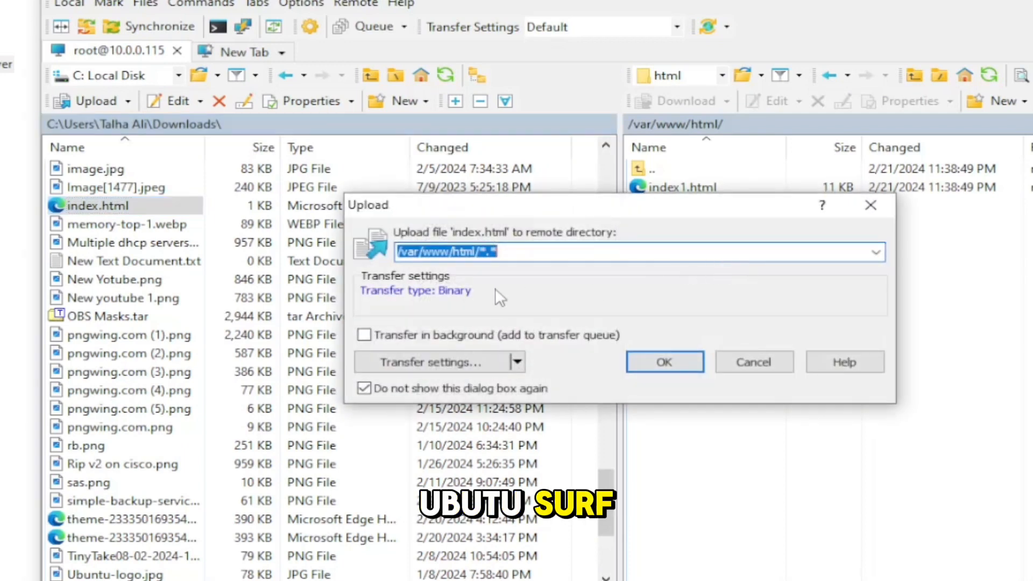
click(664, 361)
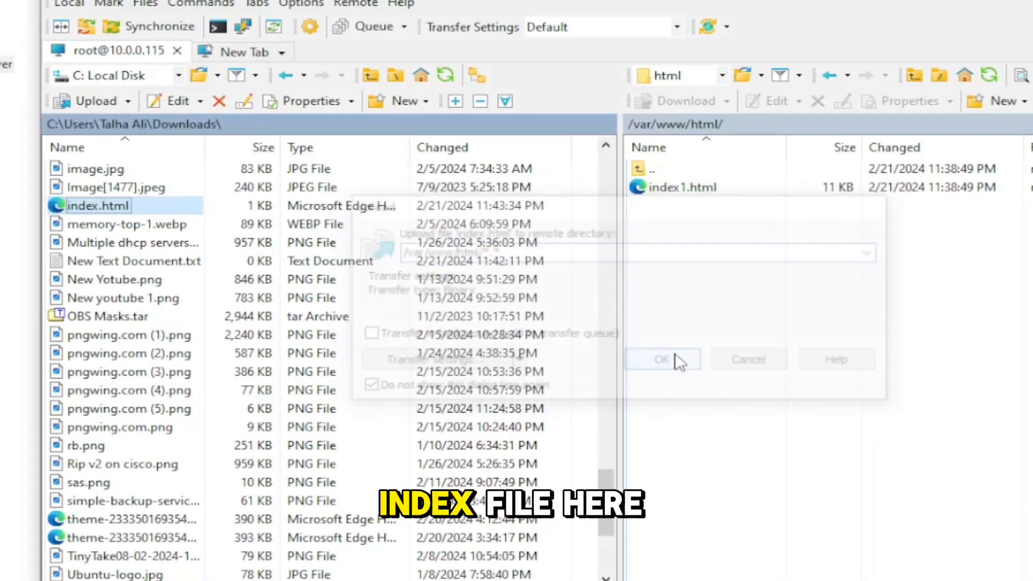
click(662, 359)
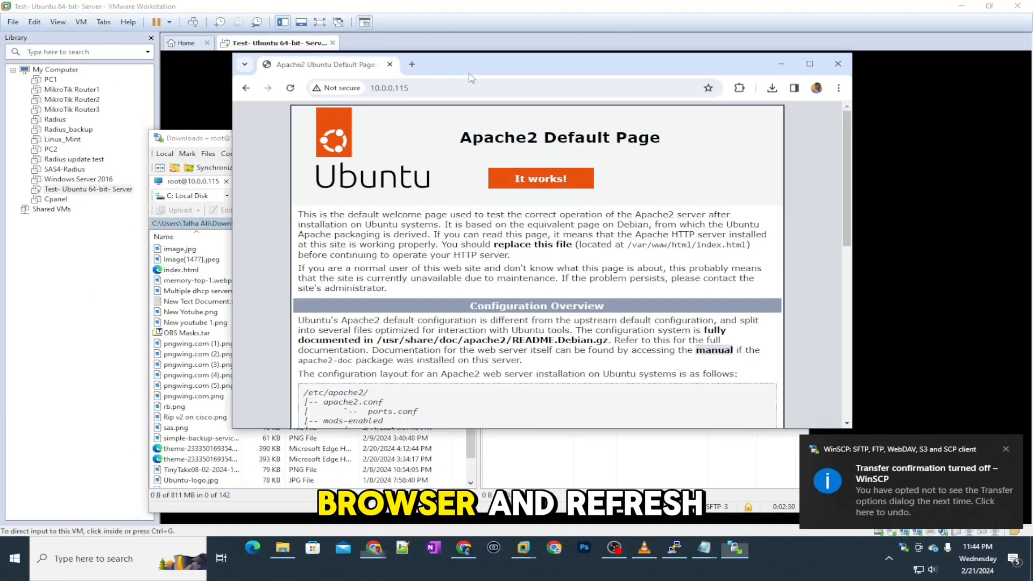
Reload 10.0.0.115 in Chrome to show the new 'Welcome to my page' page.
click(290, 88)
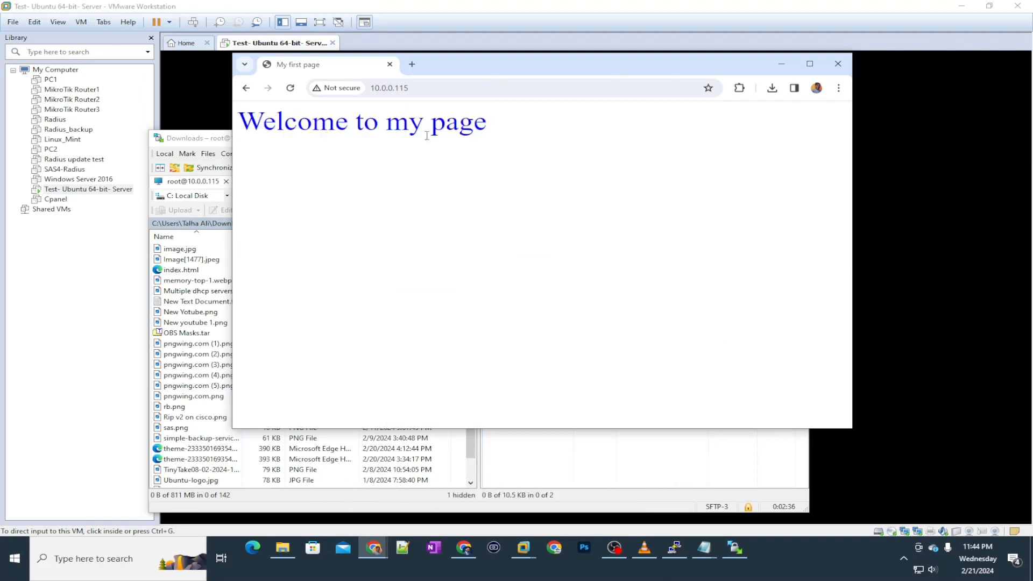
mouse_move(405, 201)
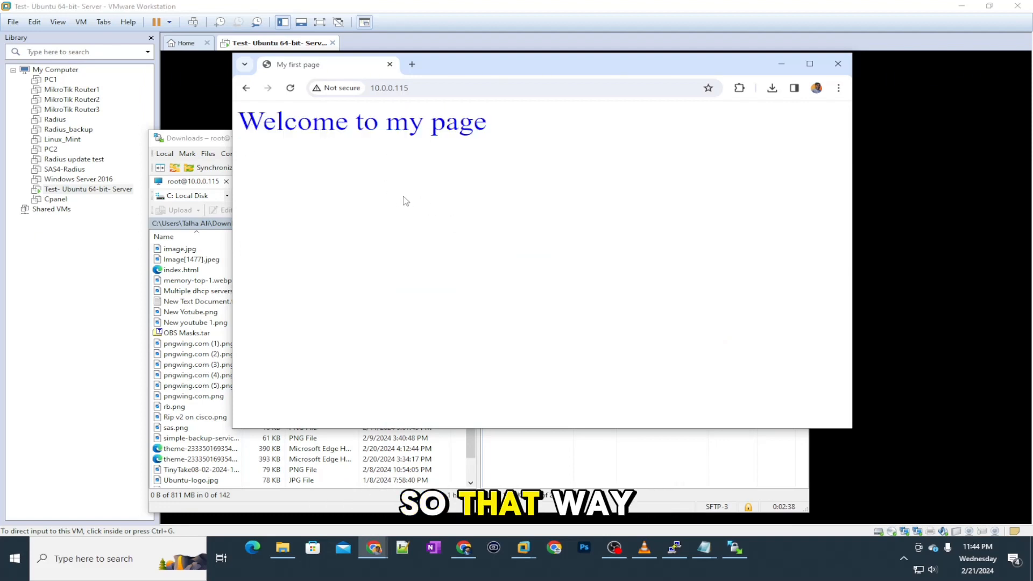
mouse_move(276, 72)
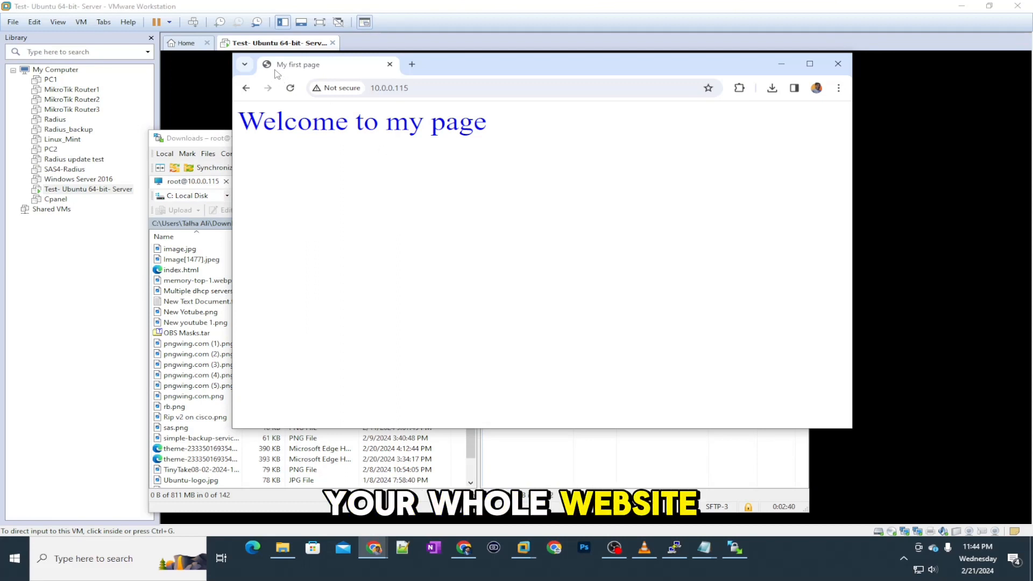